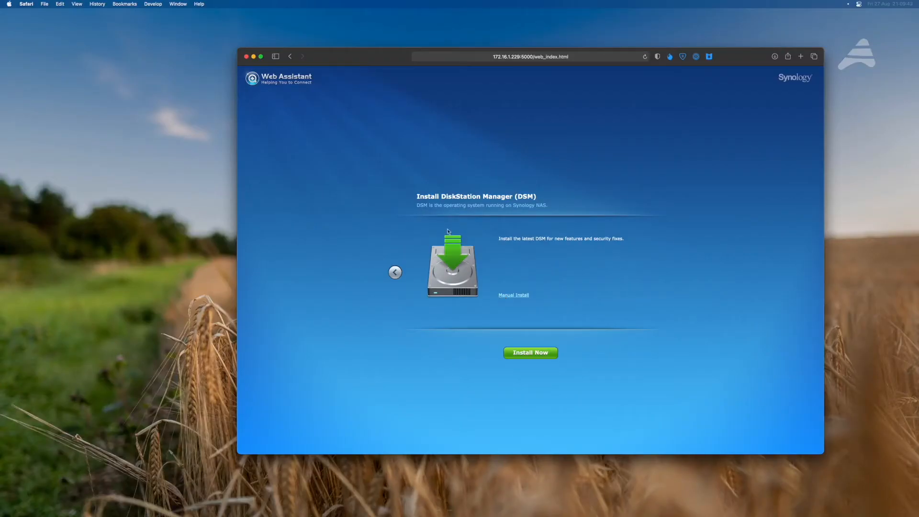
Install the latest DSM, accepting that all data on hard disks 1 and 2 will be erased
left_click(530, 353)
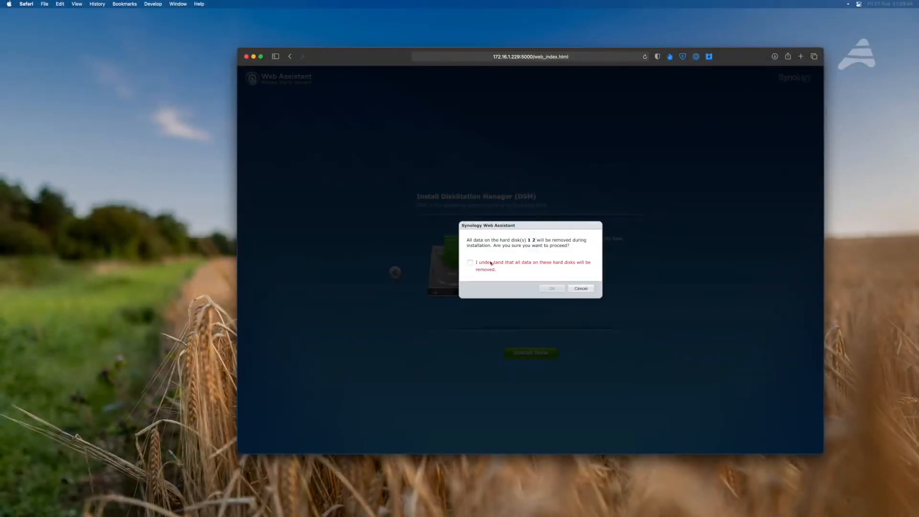
left_click(470, 262)
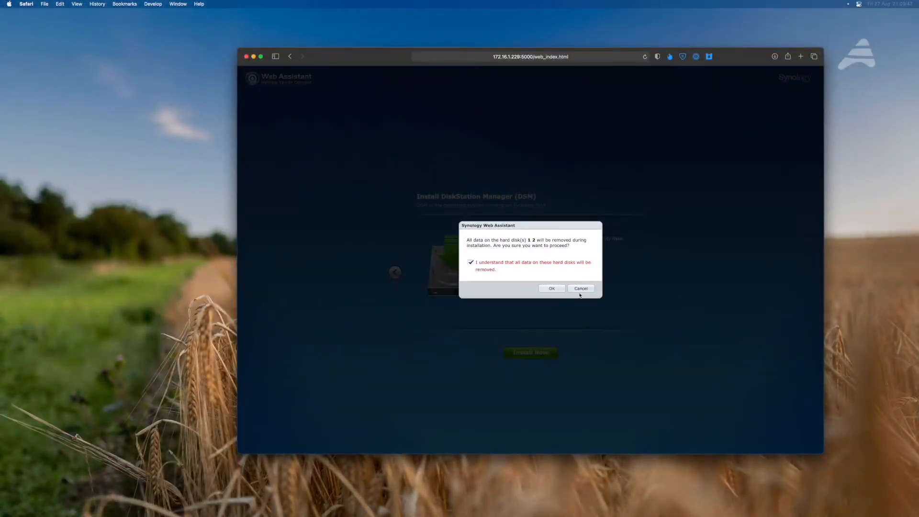
left_click(551, 288)
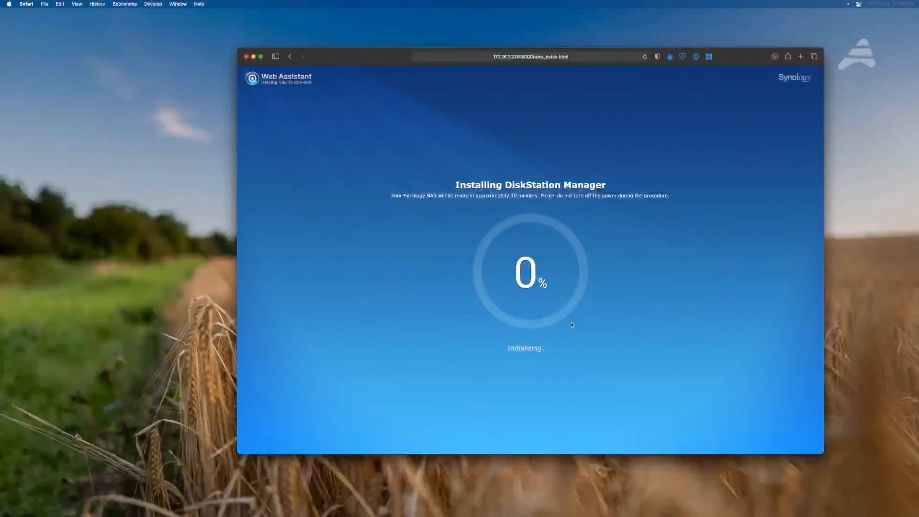